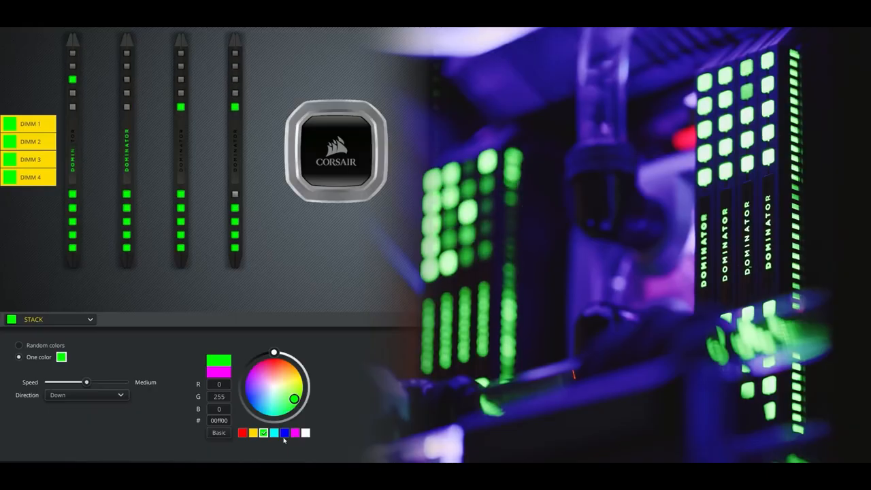
Recolor the Stack effect on all four Dominator DIMMs from green to red via the palette swatch.
left_click(242, 433)
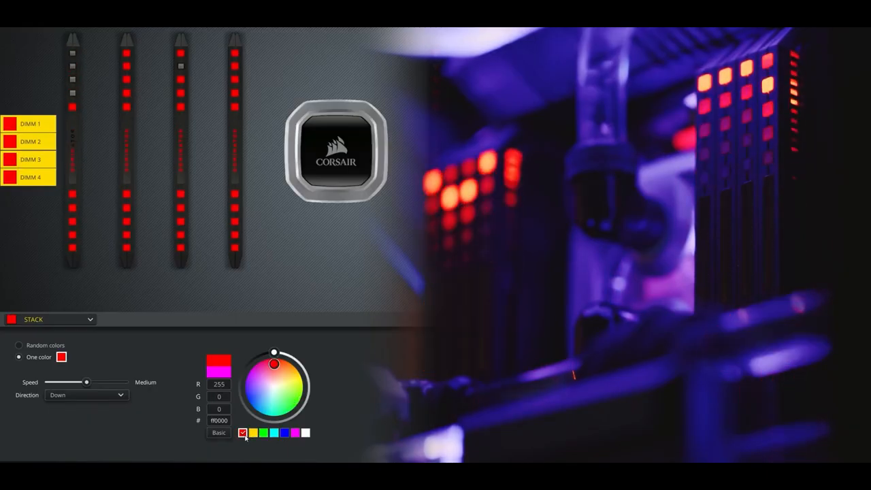